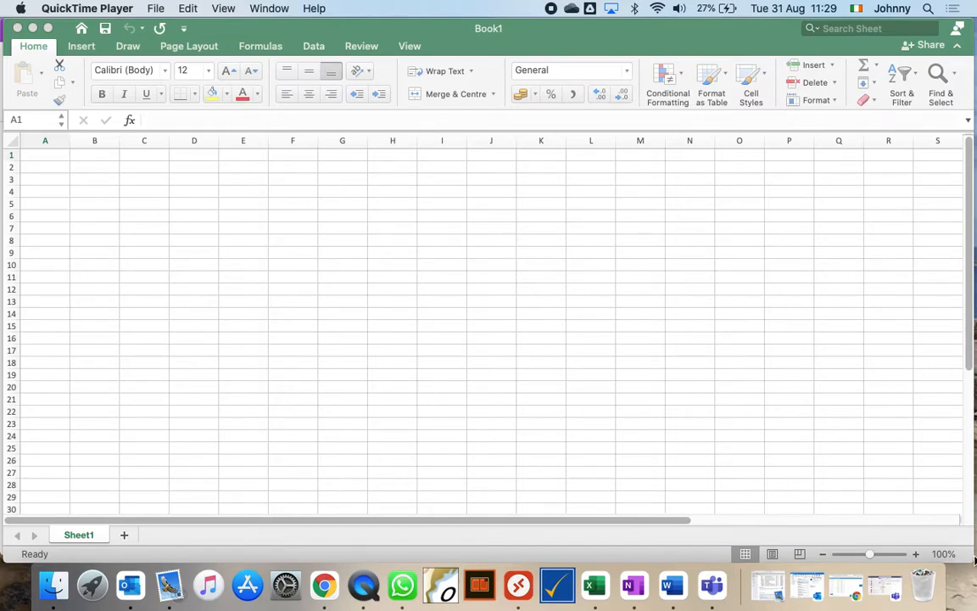
Leave full screen and fit the Excel window beside the OneNote cash transaction questions
left_click(44, 155)
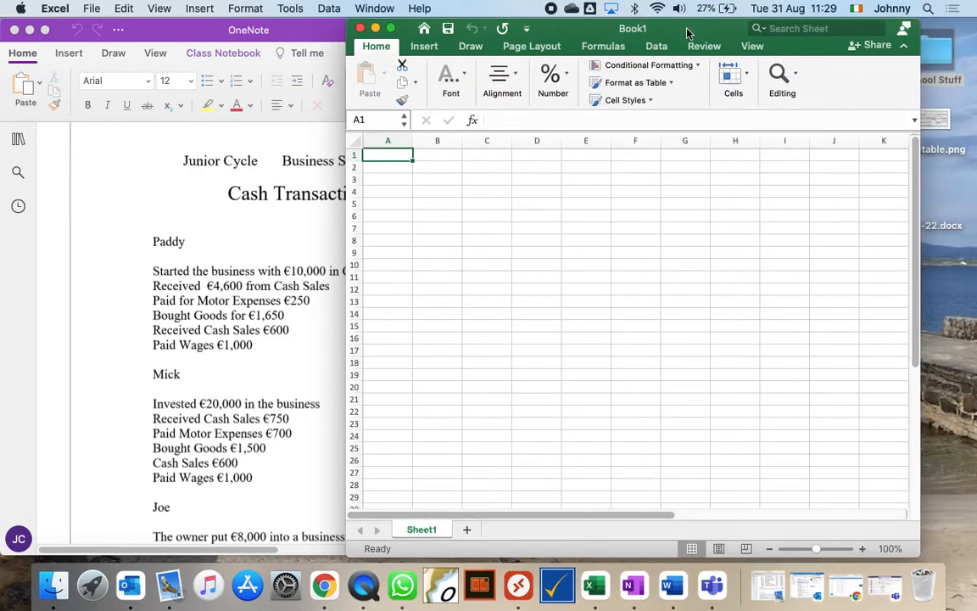
left_click_drag(631, 27, 677, 27)
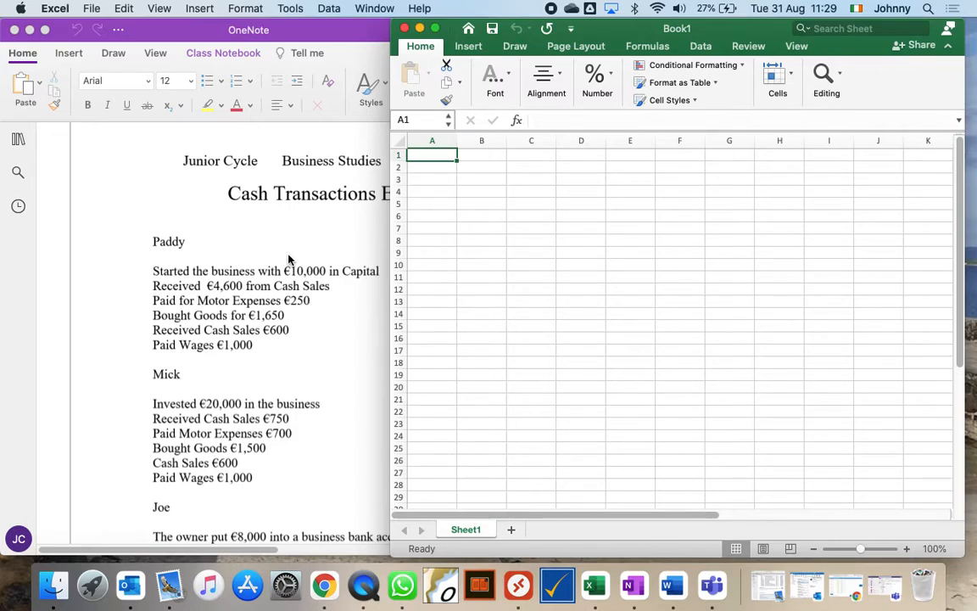
mouse_move(337, 181)
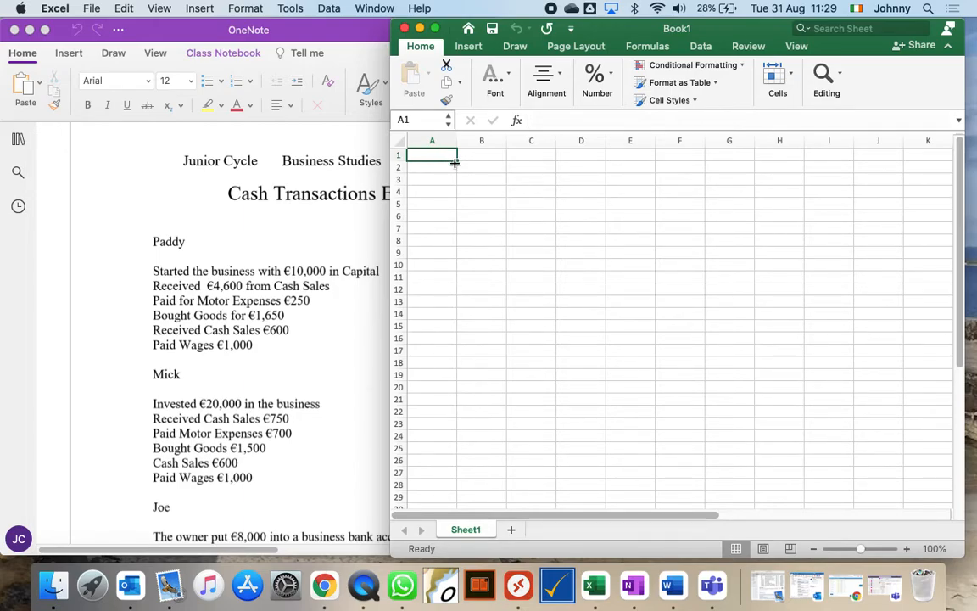
mouse_move(190, 421)
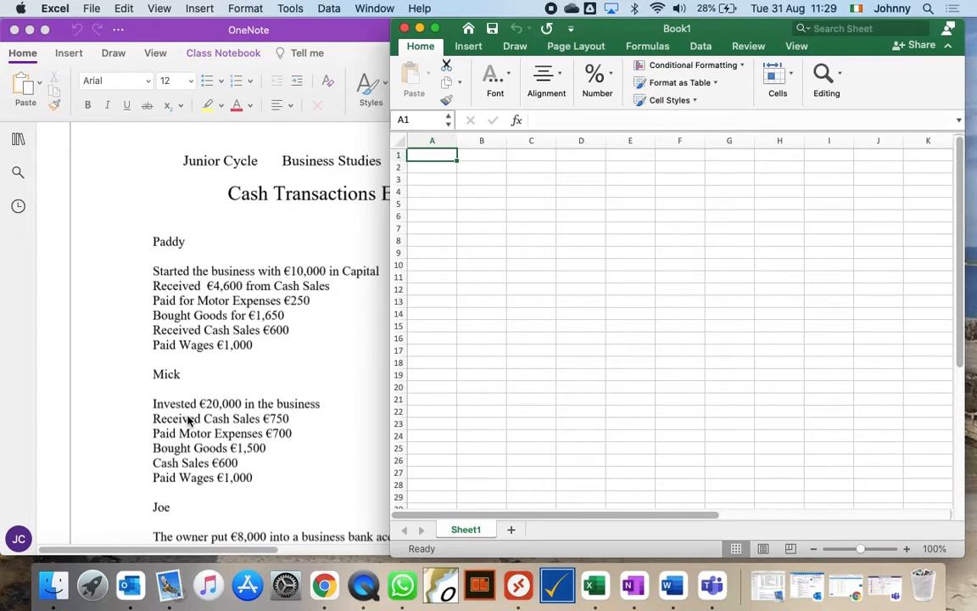
mouse_move(454, 139)
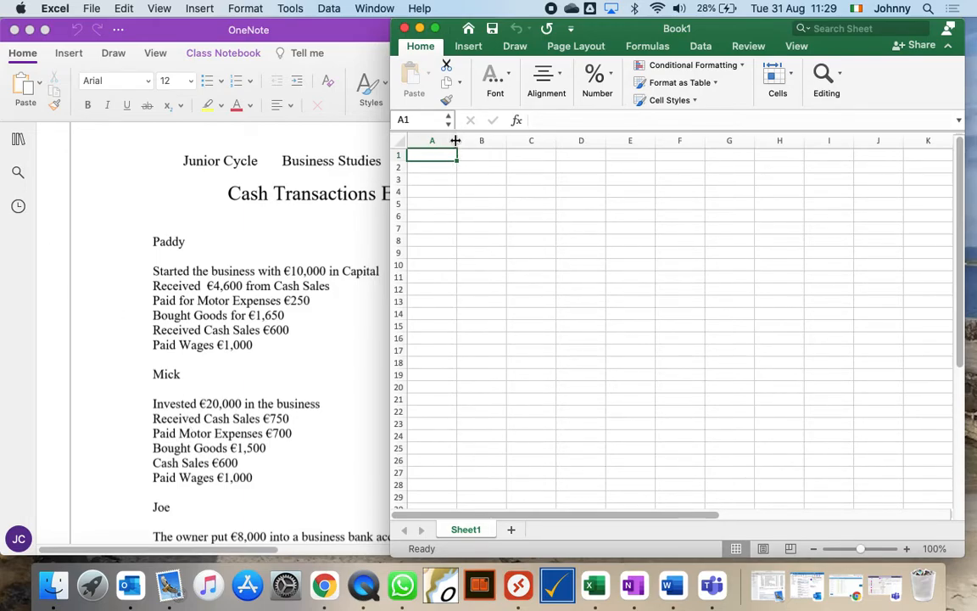
Enter headings Details, €, Details, € across A2:D2 and widen columns A and C
left_click_drag(456, 141, 506, 141)
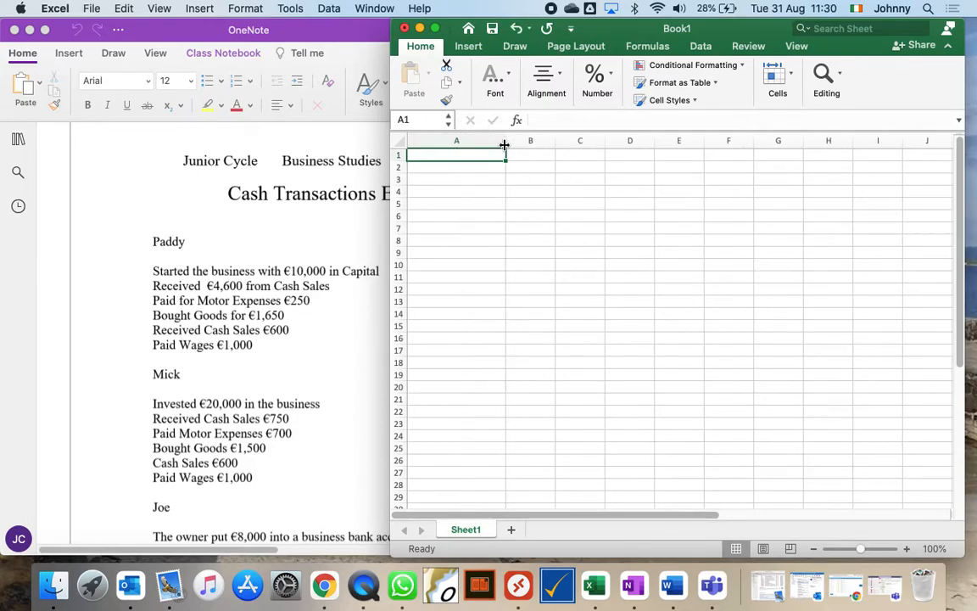
mouse_move(461, 156)
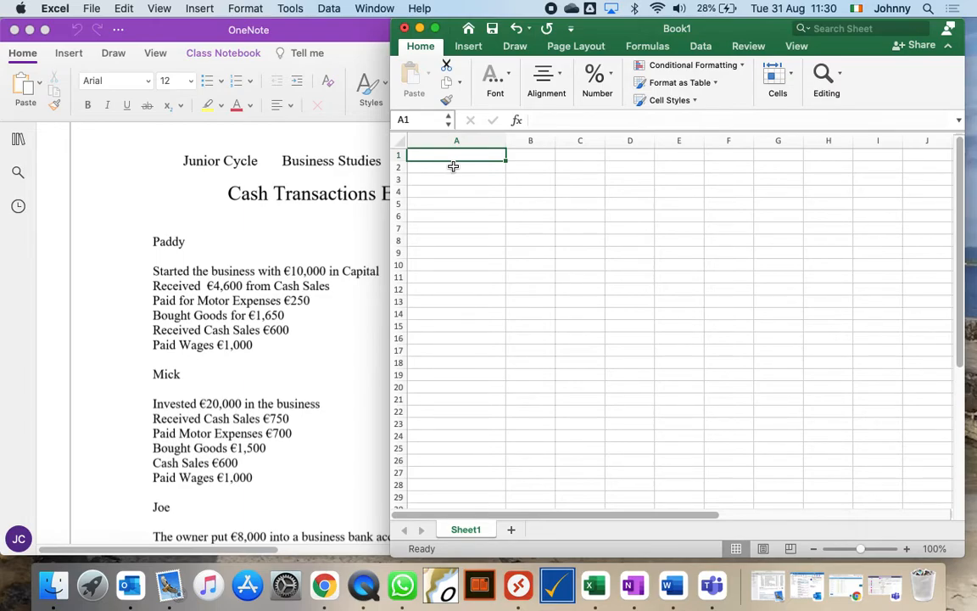
left_click(456, 168)
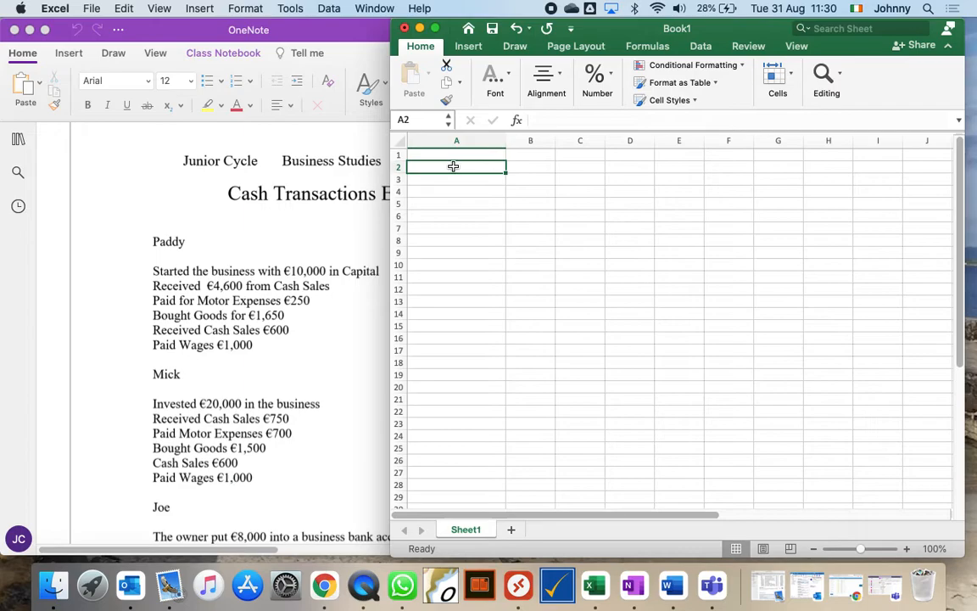
type("Details")
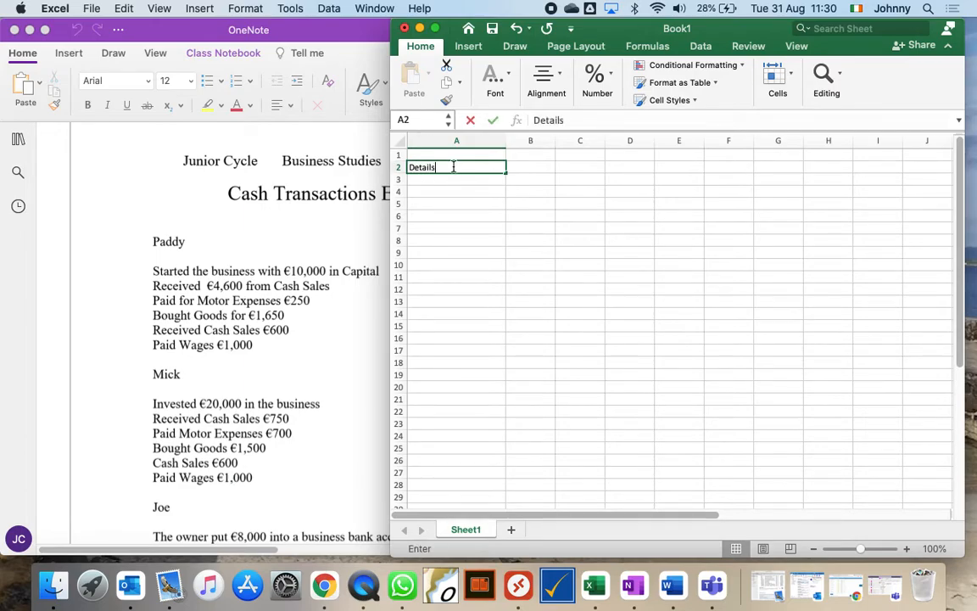
key("Tab")
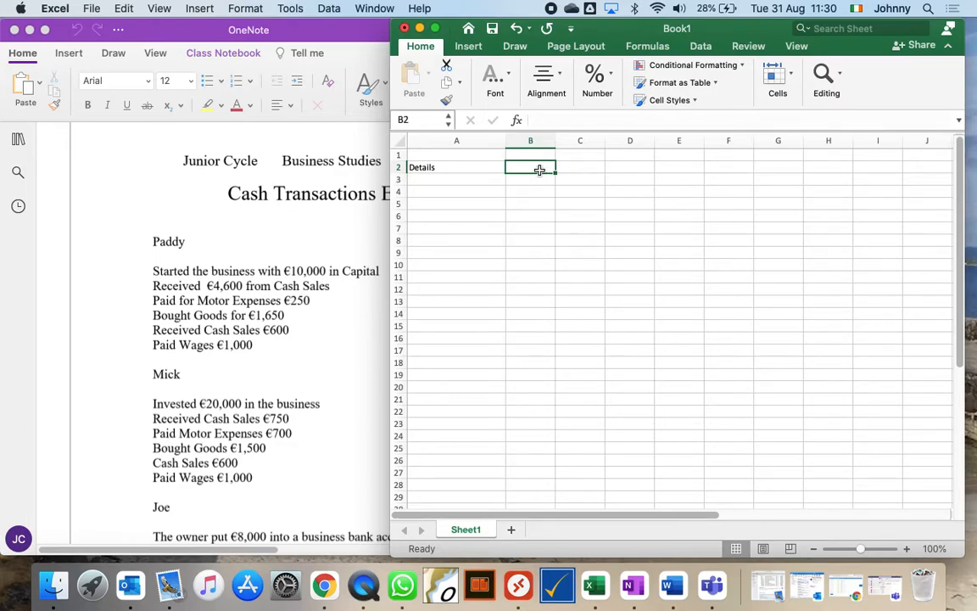
type("€")
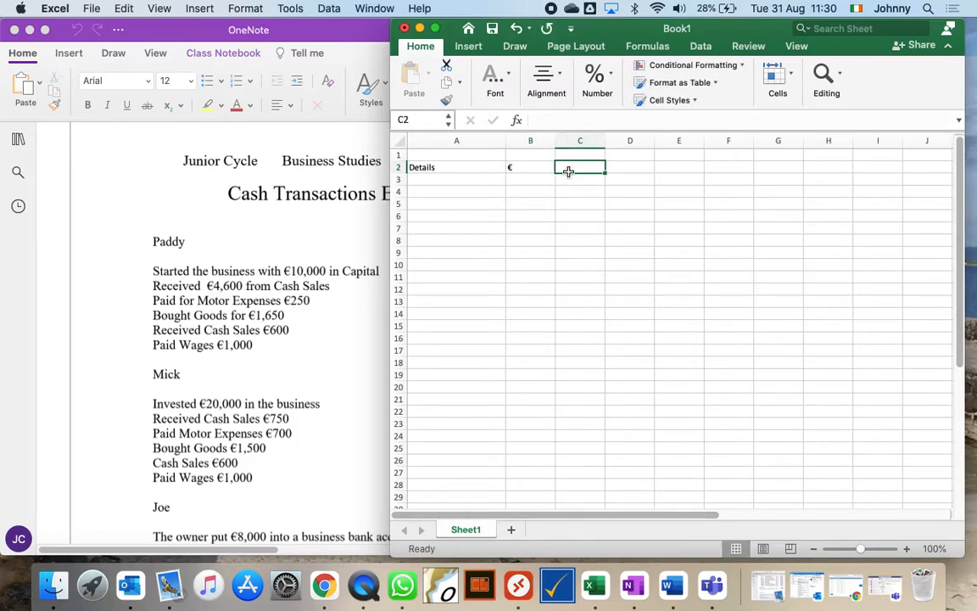
type("Details")
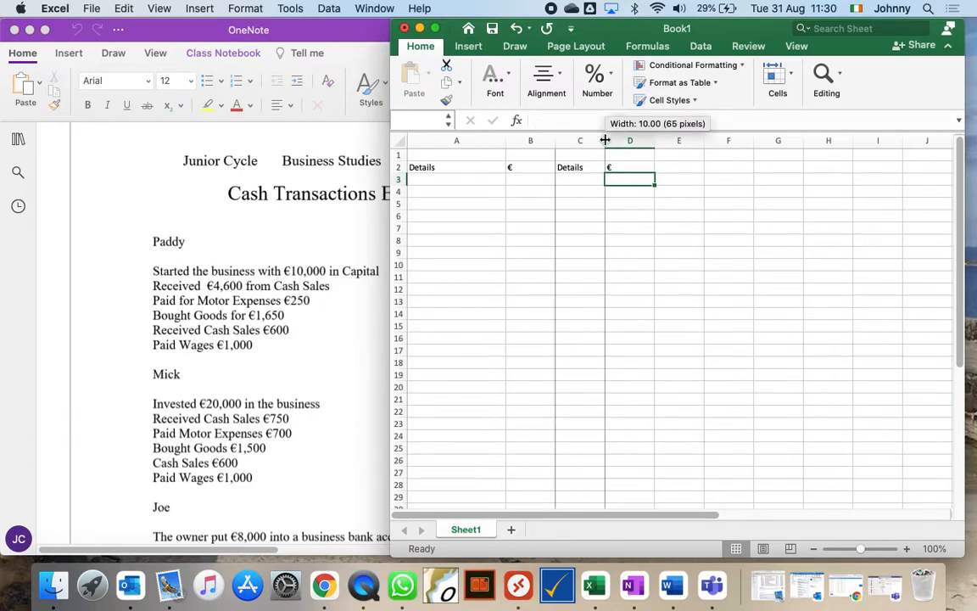
left_click_drag(629, 139, 654, 139)
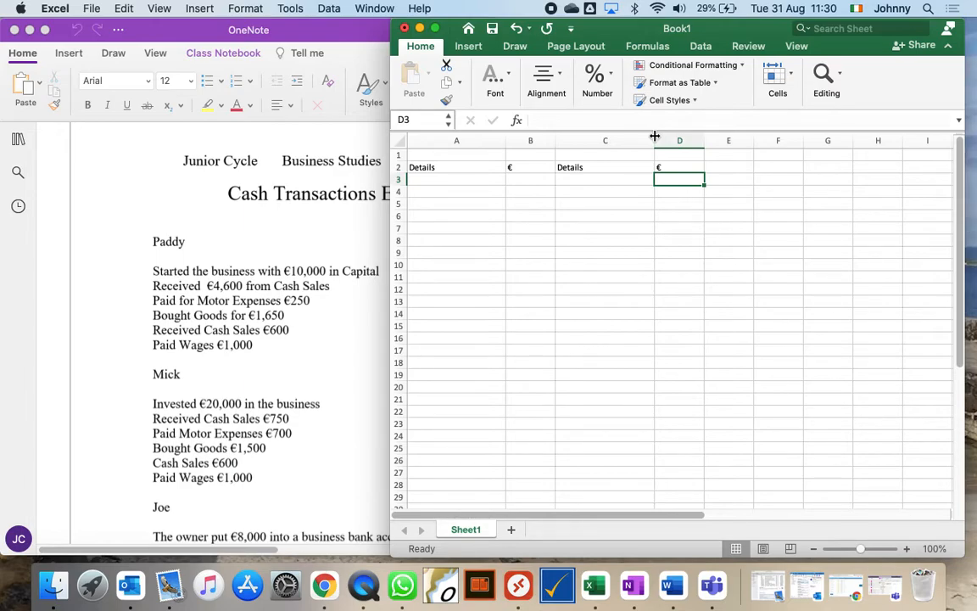
Merge and centre A1:D1 and title it Cash Account
left_click(457, 154)
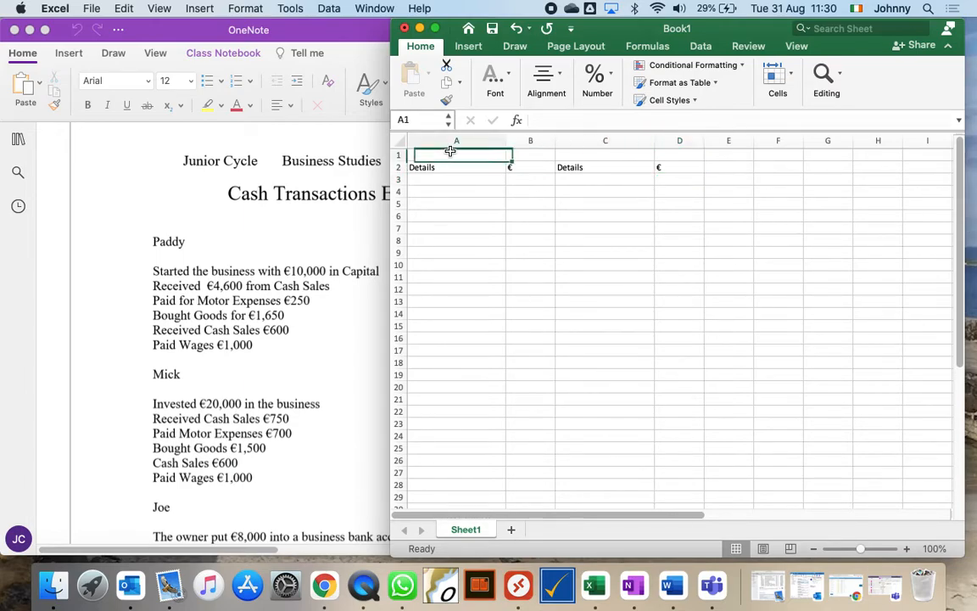
mouse_move(681, 151)
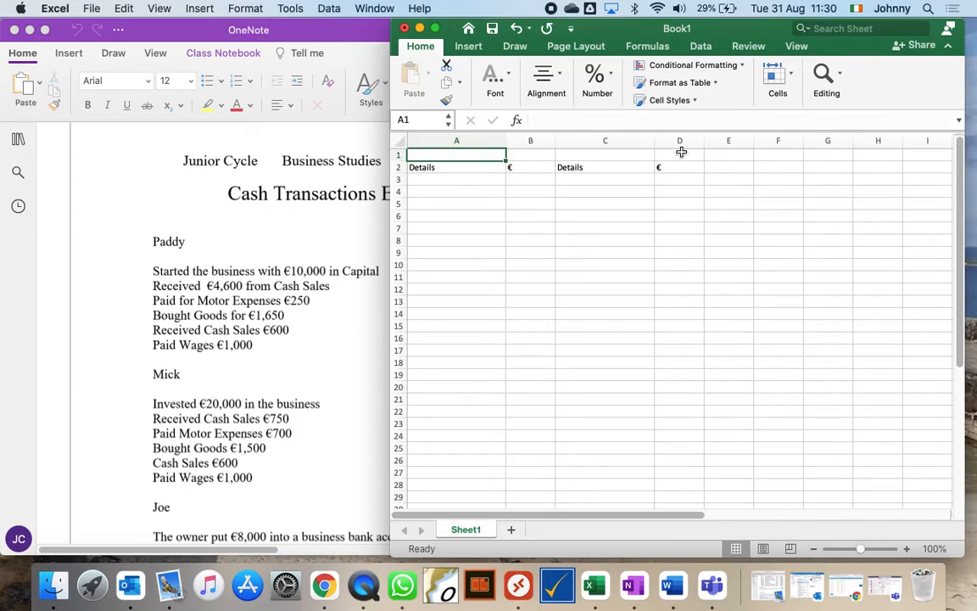
left_click(546, 81)
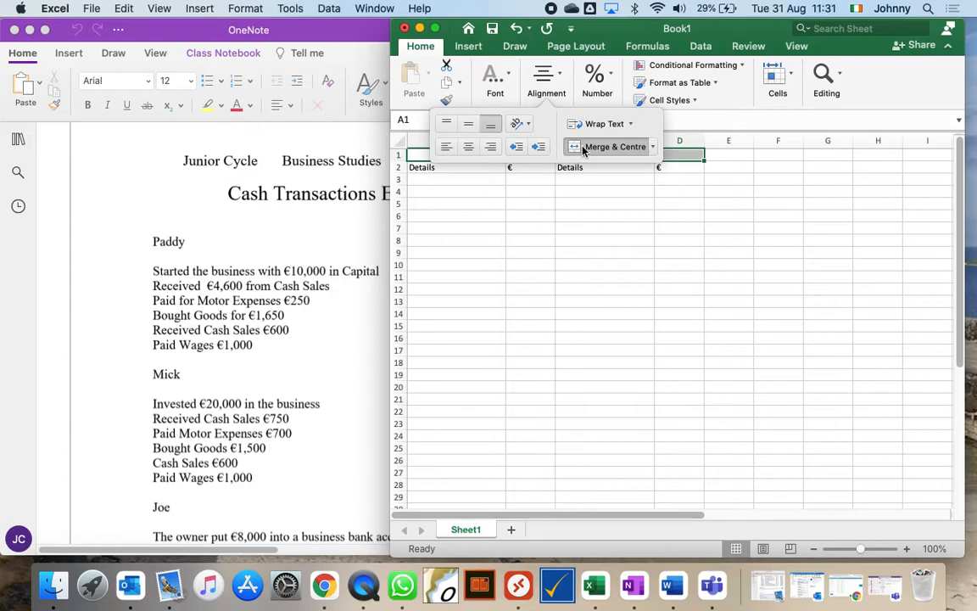
left_click(604, 251)
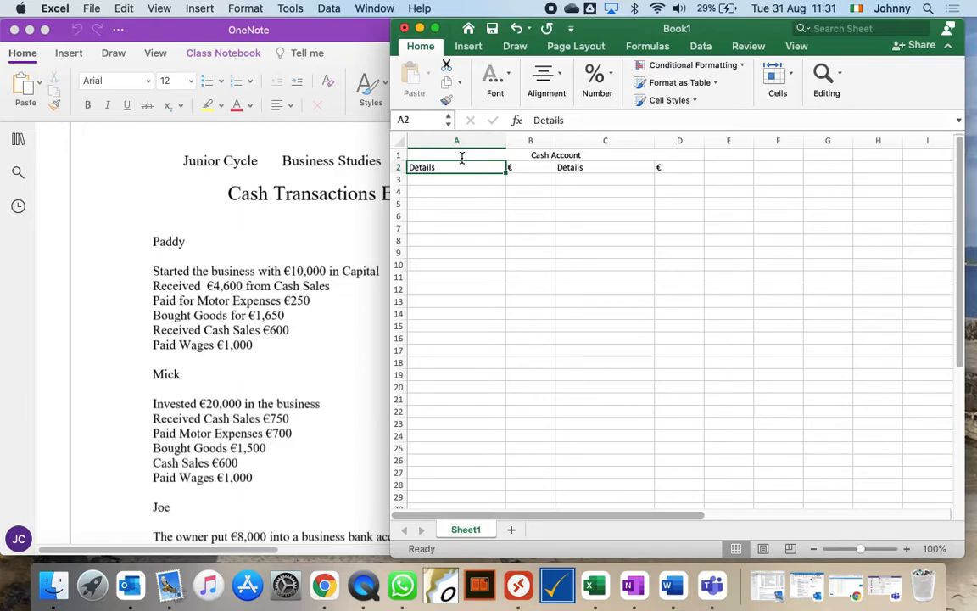
key("Return")
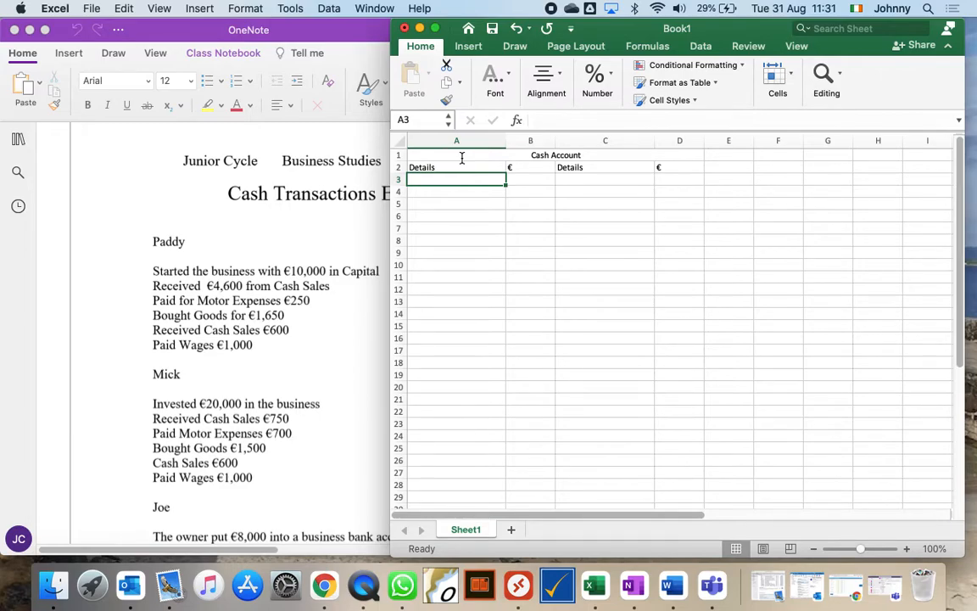
Apply a left border to C3:C28 to divide receipts from payments
left_click(604, 179)
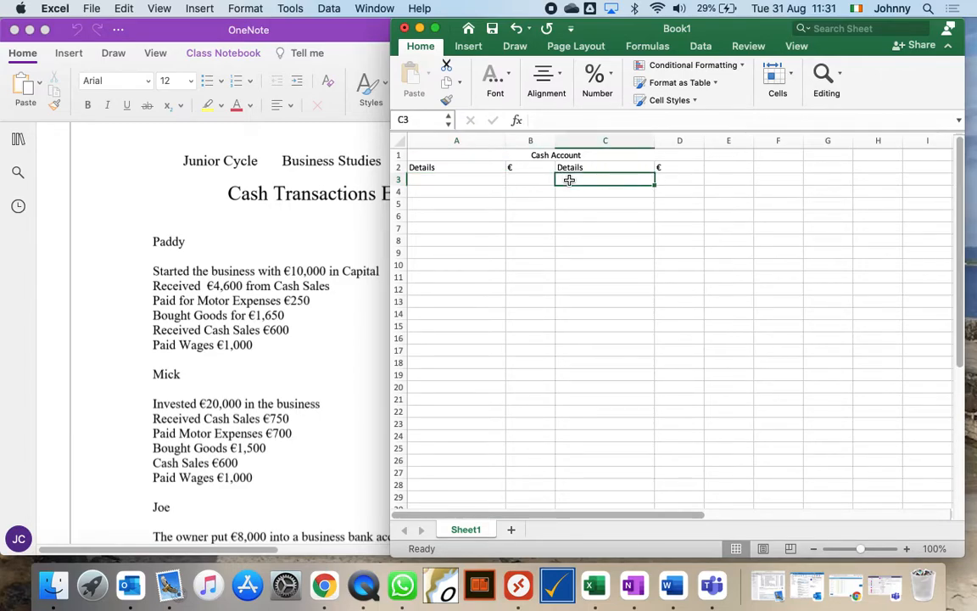
left_click_drag(604, 168, 604, 488)
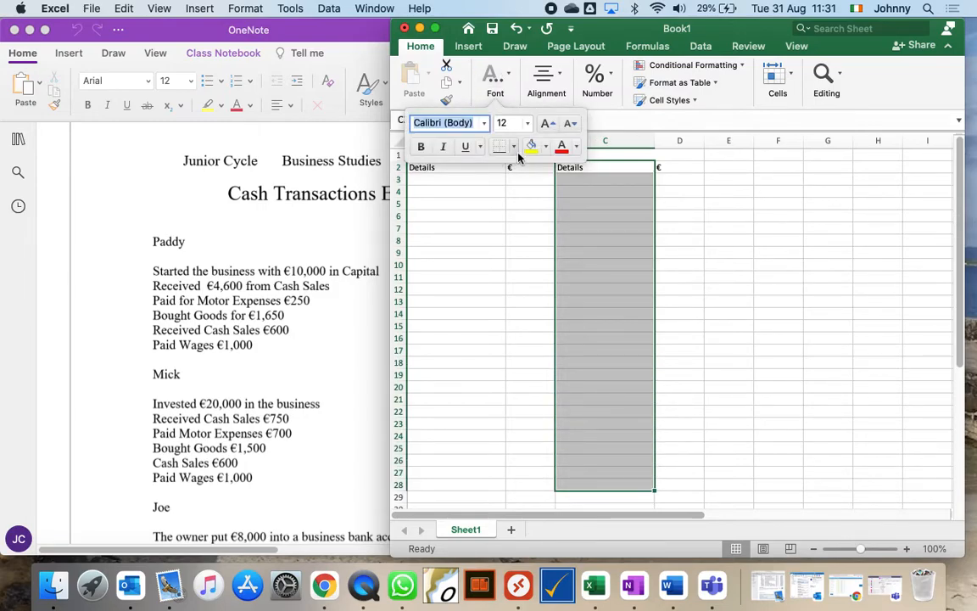
left_click(509, 146)
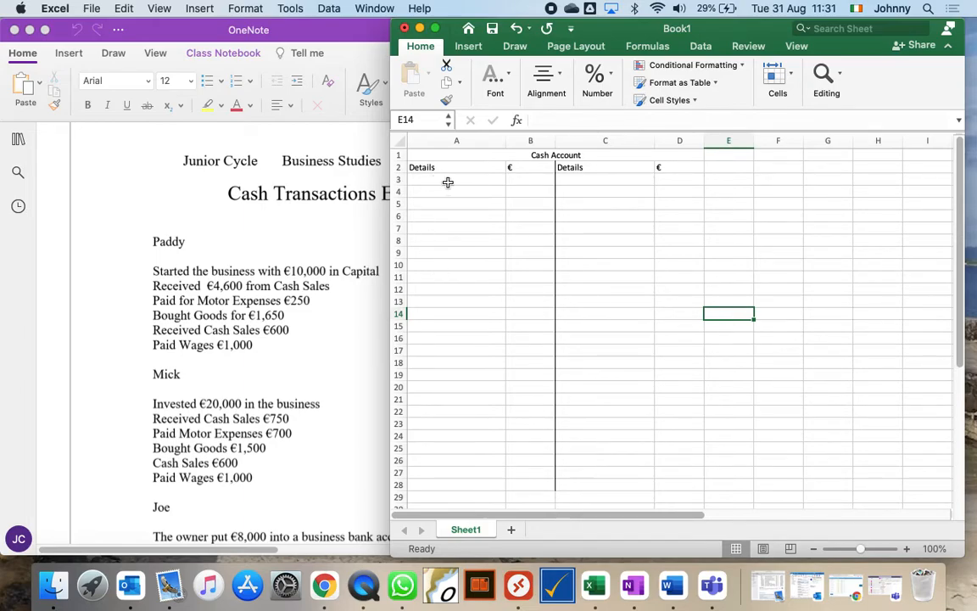
left_click(456, 167)
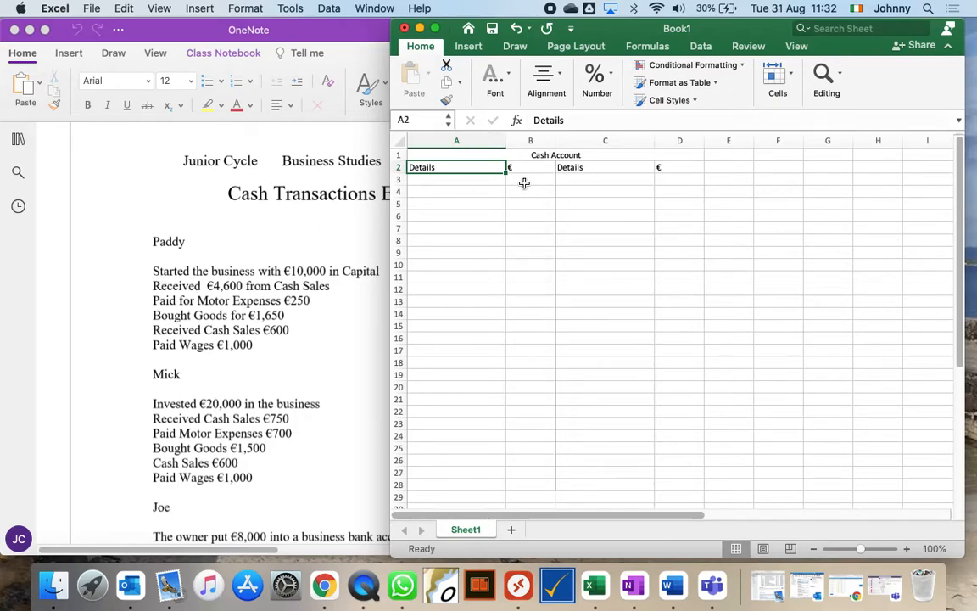
Enter receipts Capital 10,000 and Sales 4,600 in rows 3 and 4 of columns A–B
left_click(529, 180)
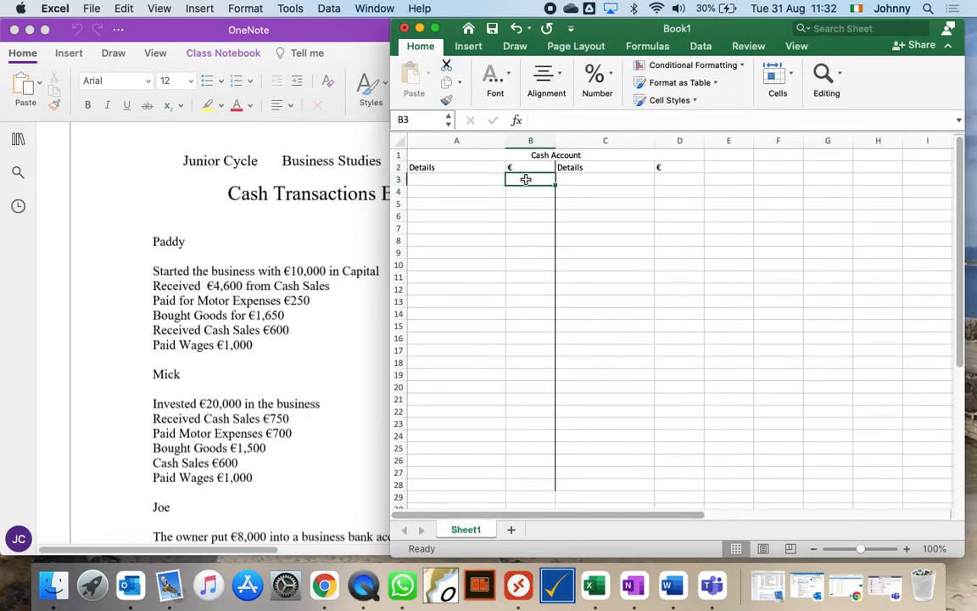
type("10,000")
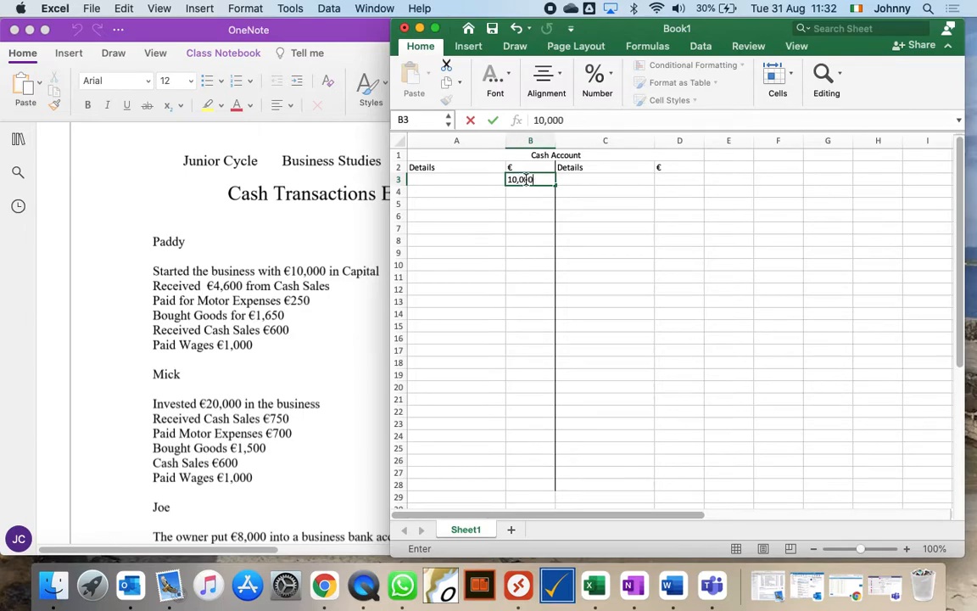
key("Return")
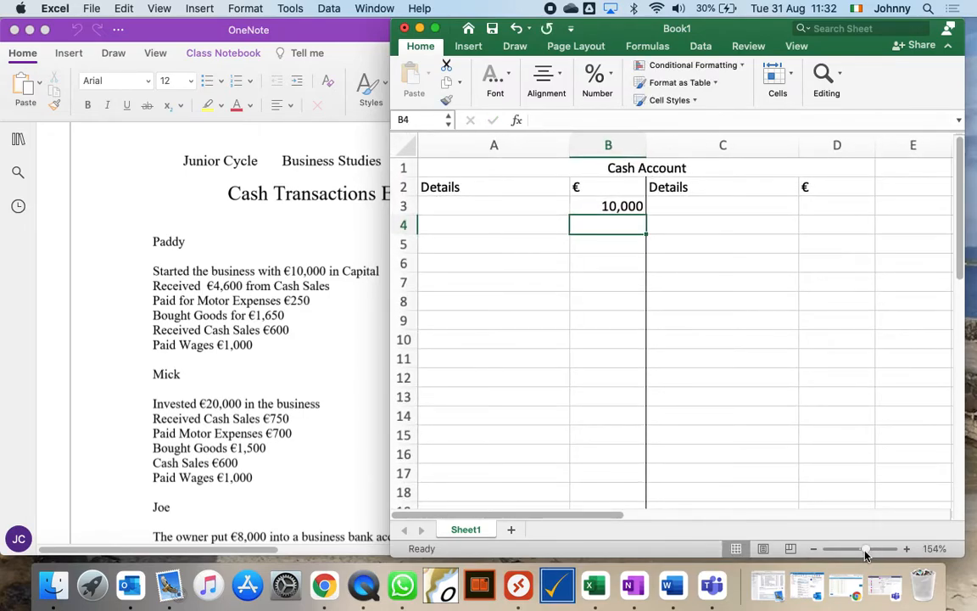
left_click(493, 205)
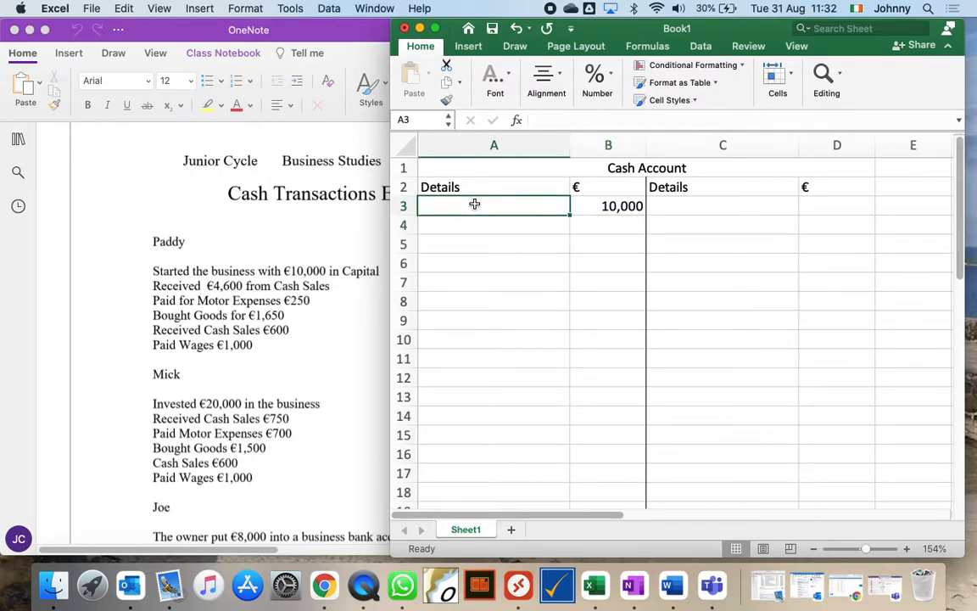
type("Cap")
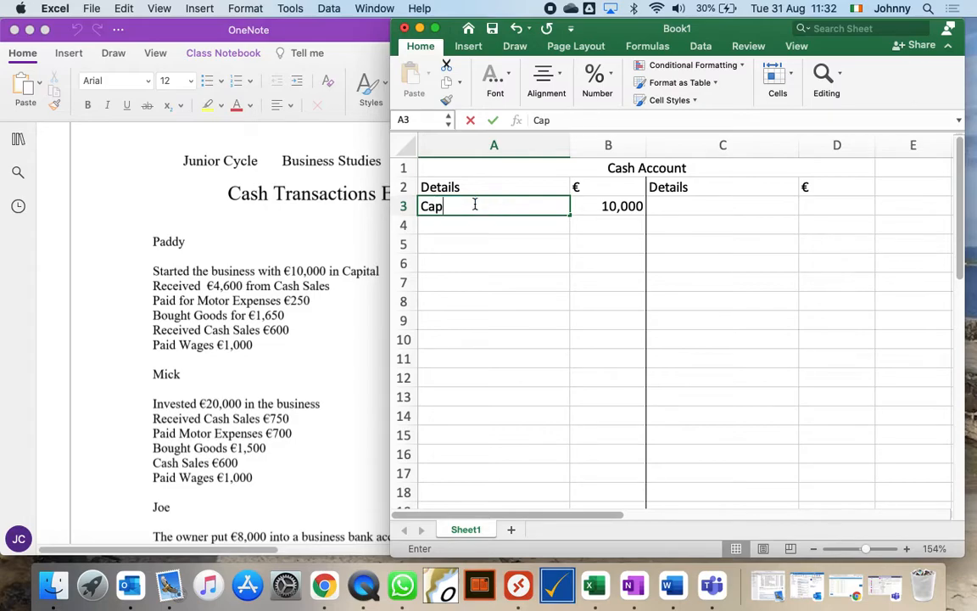
type("ital")
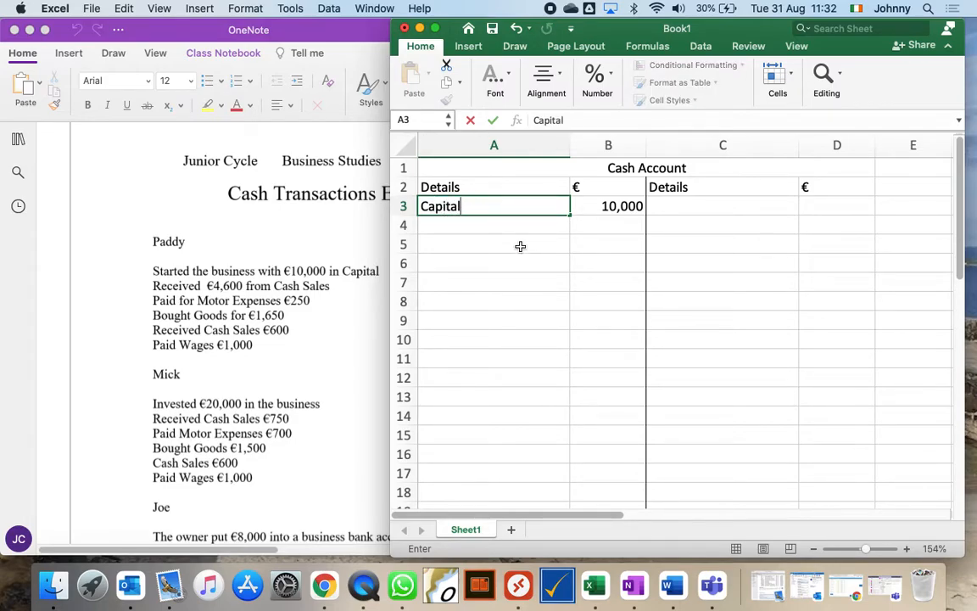
key("Return")
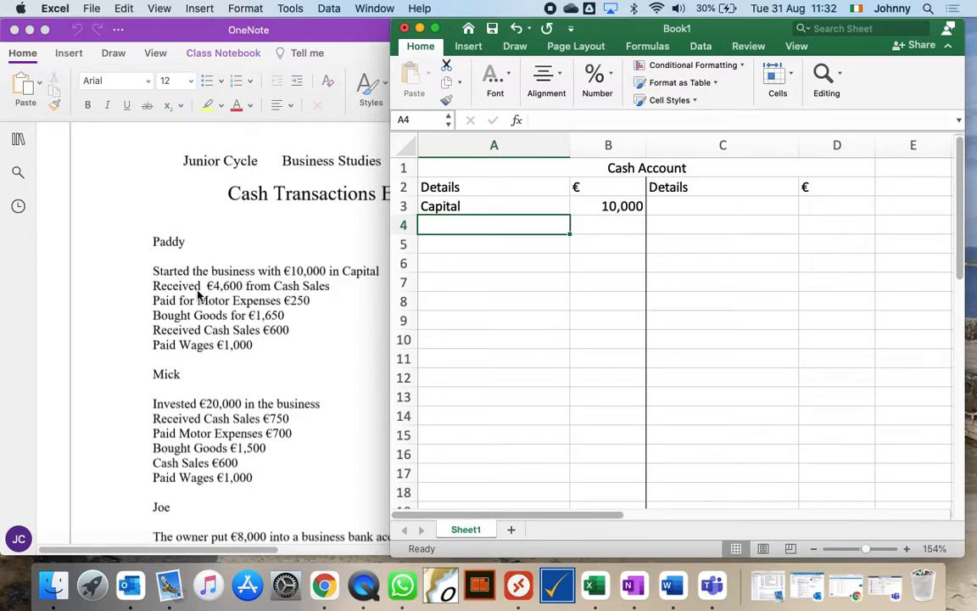
mouse_move(516, 299)
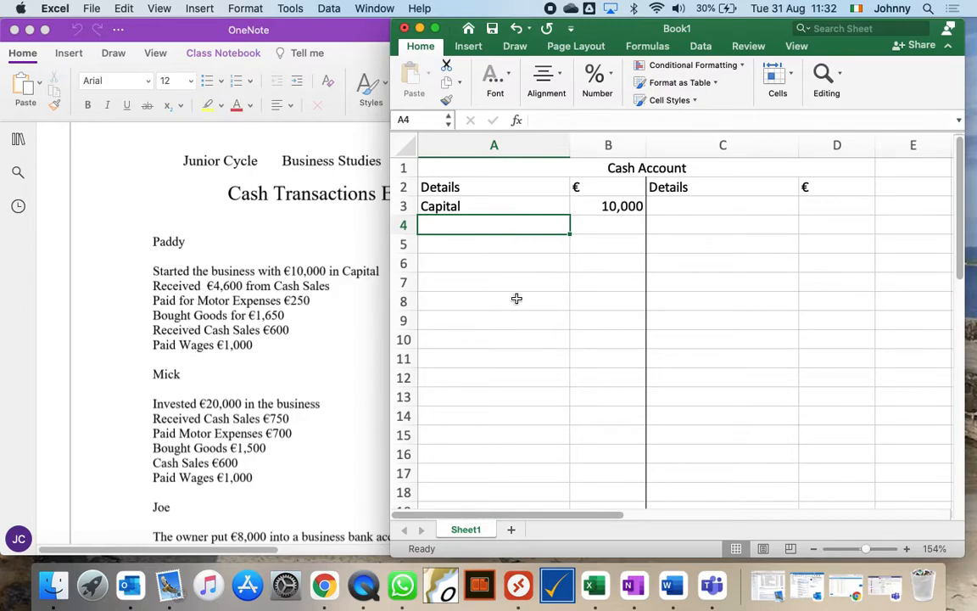
mouse_move(641, 227)
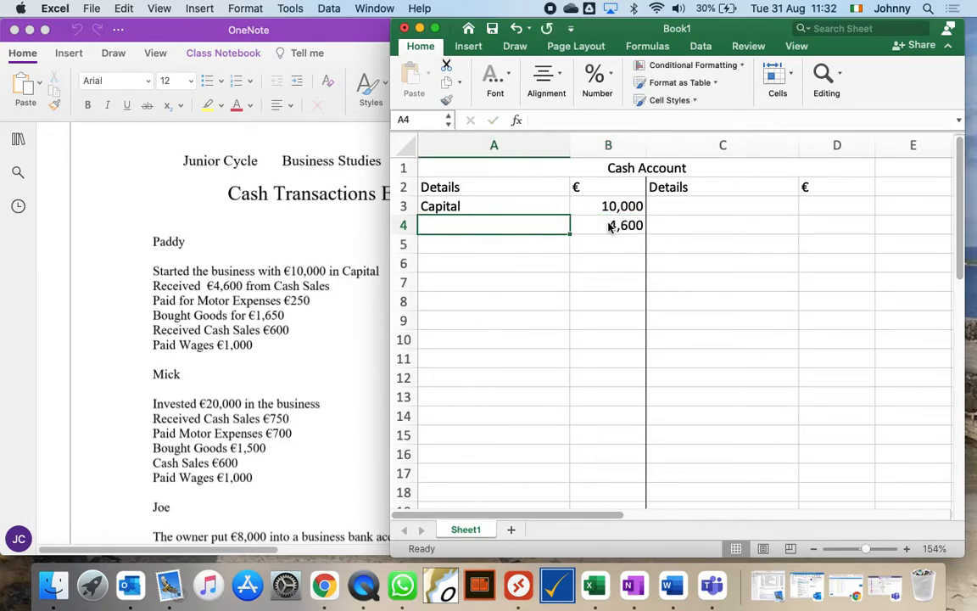
type("Sales")
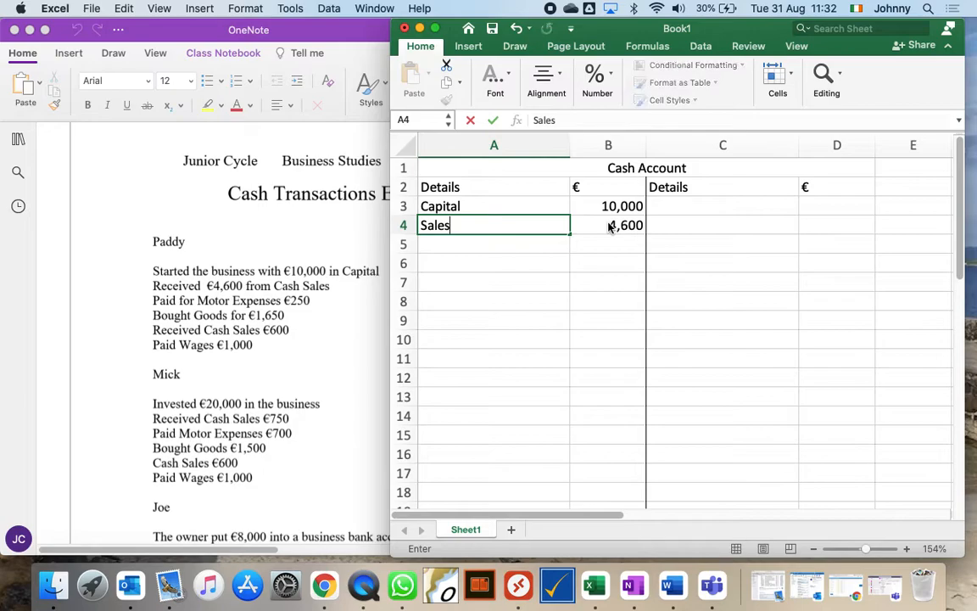
key("Return")
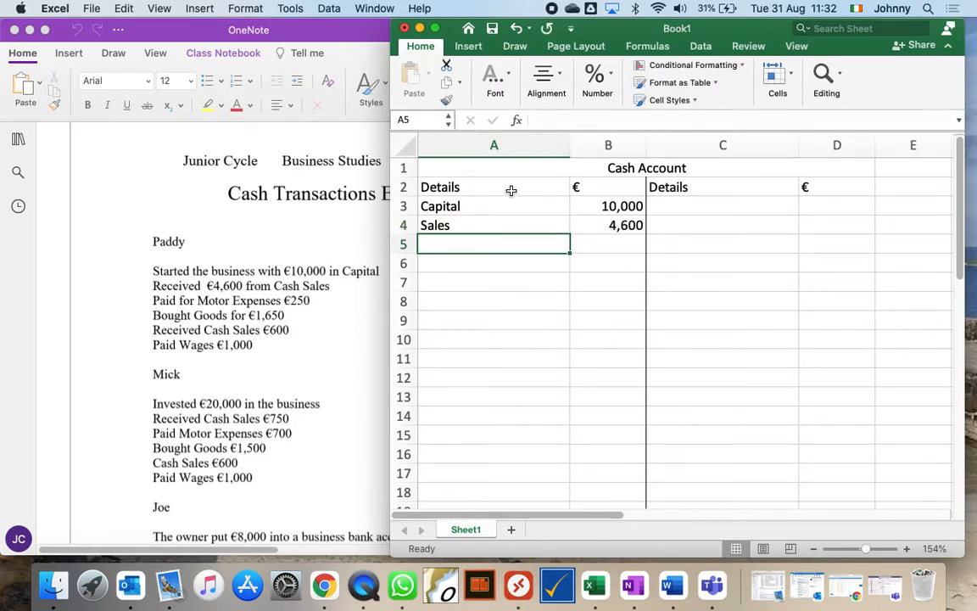
Enter payments Motor Expenses 250 and Purchases 1650 in rows 3 and 4 of columns C–D
left_click(722, 205)
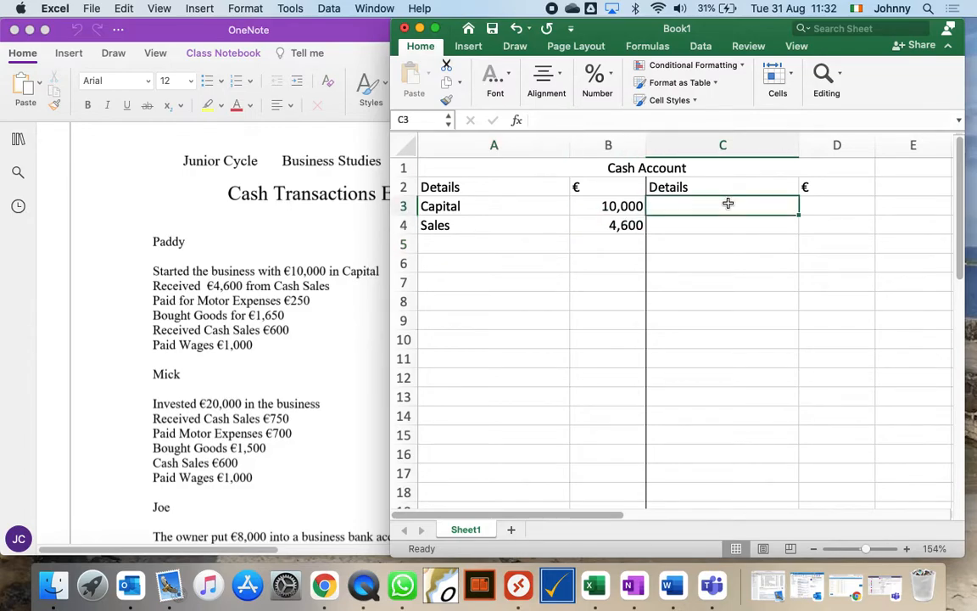
type("250")
type("Moto")
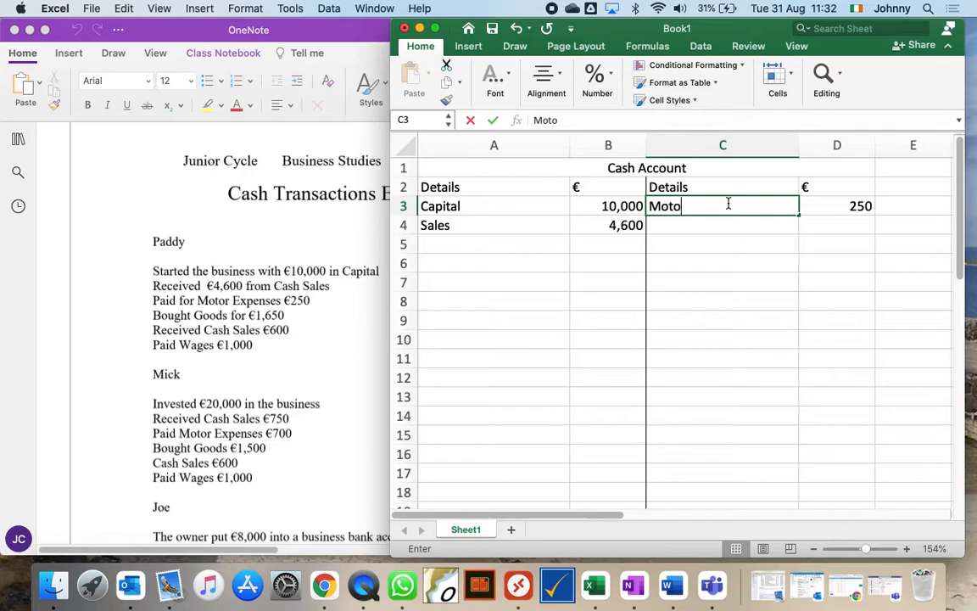
type("r Expense")
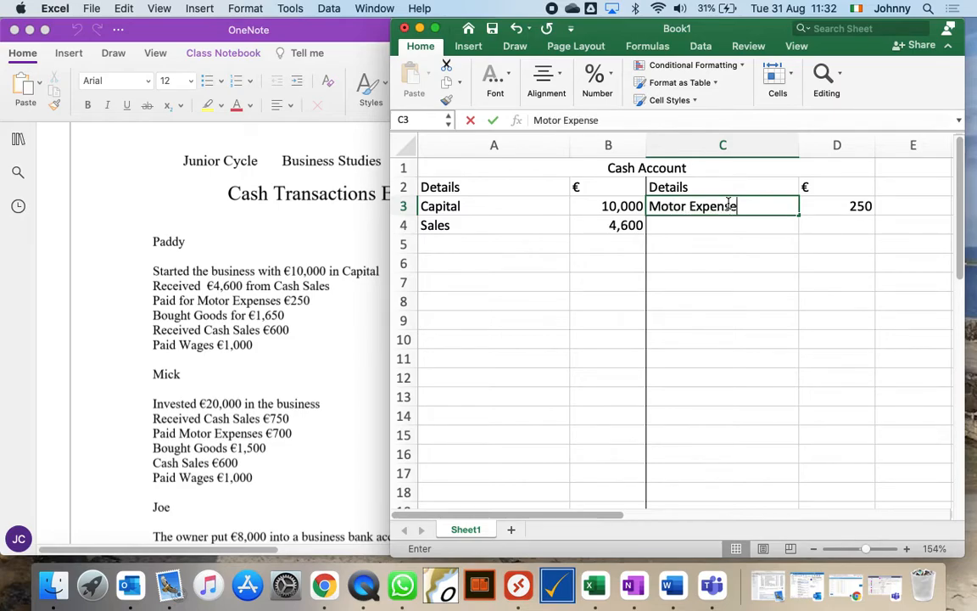
key("Return")
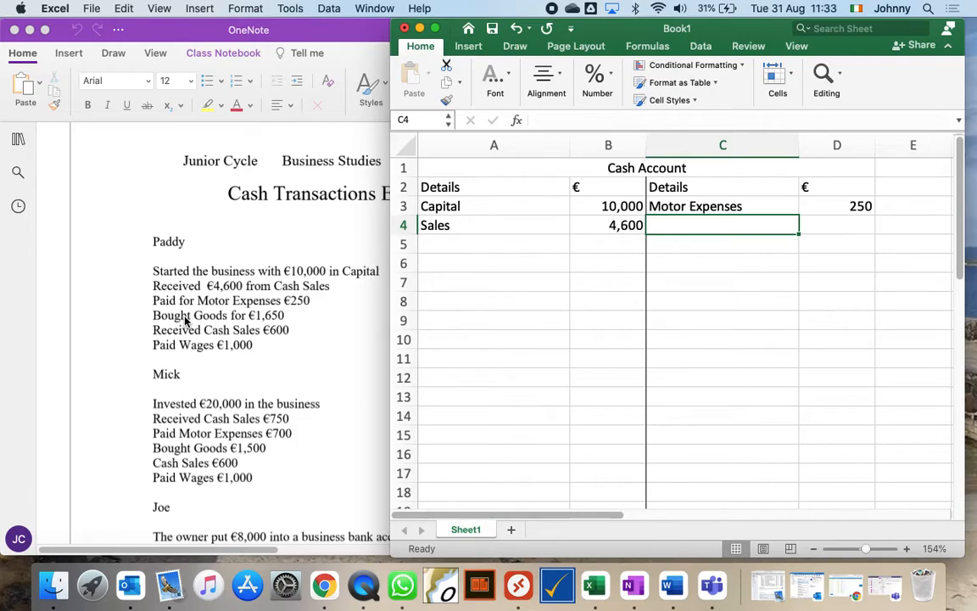
type("Purchases")
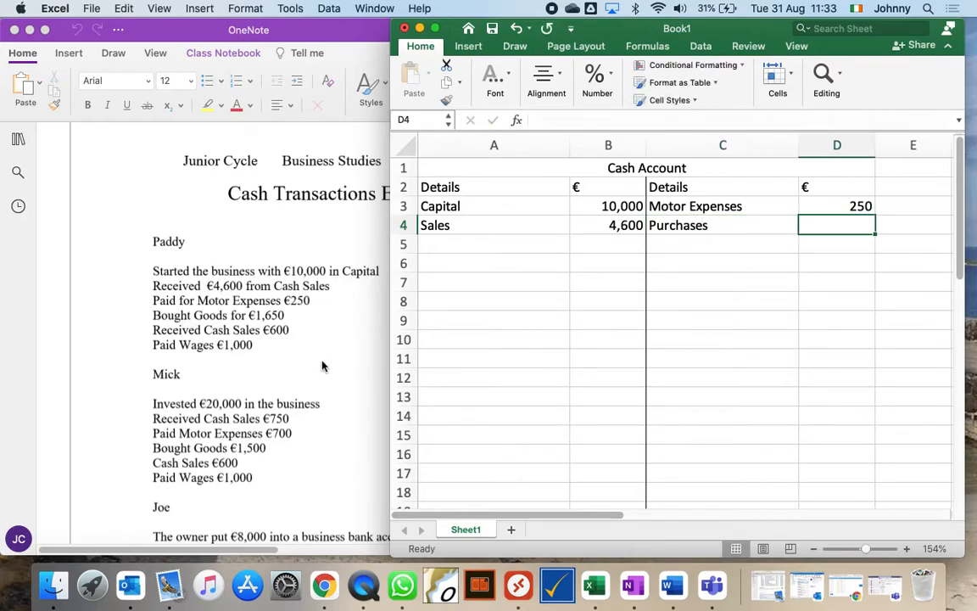
type("1650")
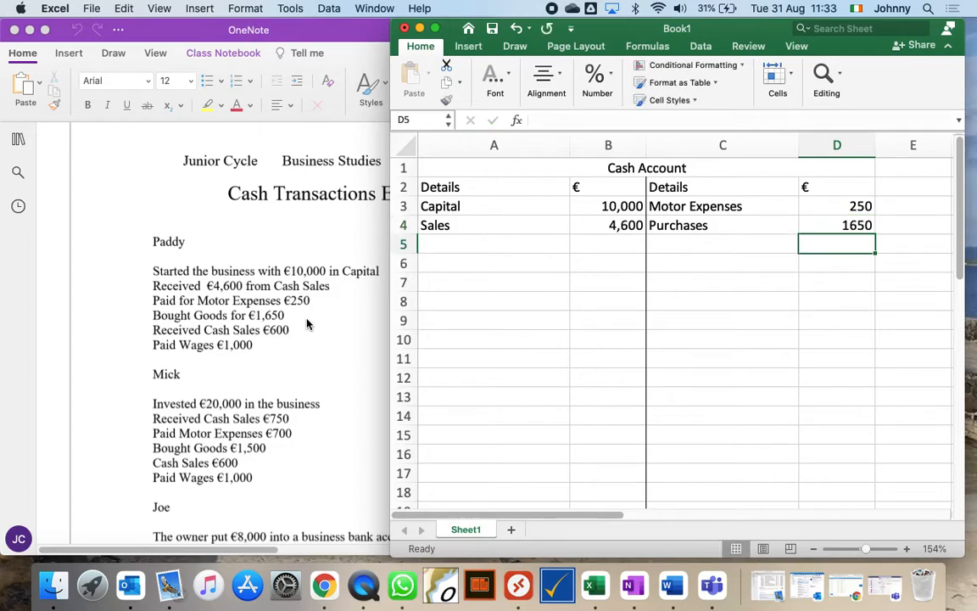
mouse_move(264, 339)
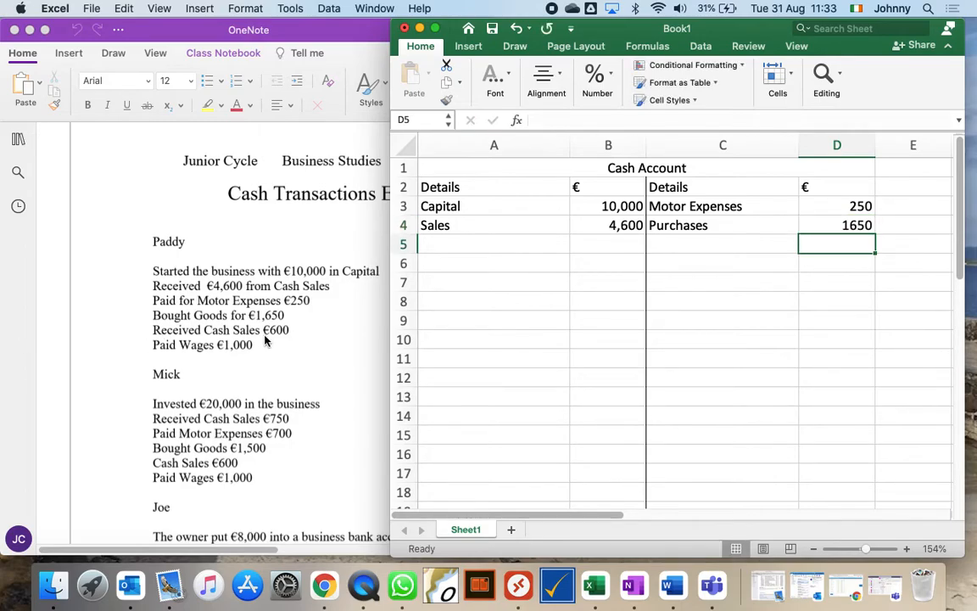
Enter Sales 600 in row 5 on the receipts side and Wages 1000 on the payments side
left_click(607, 244)
type("600")
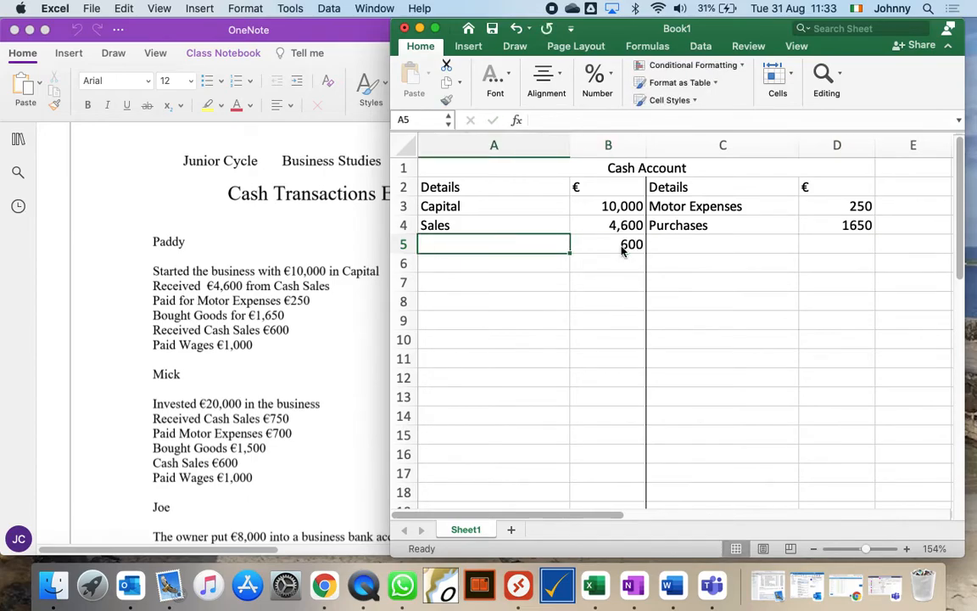
type("Sales")
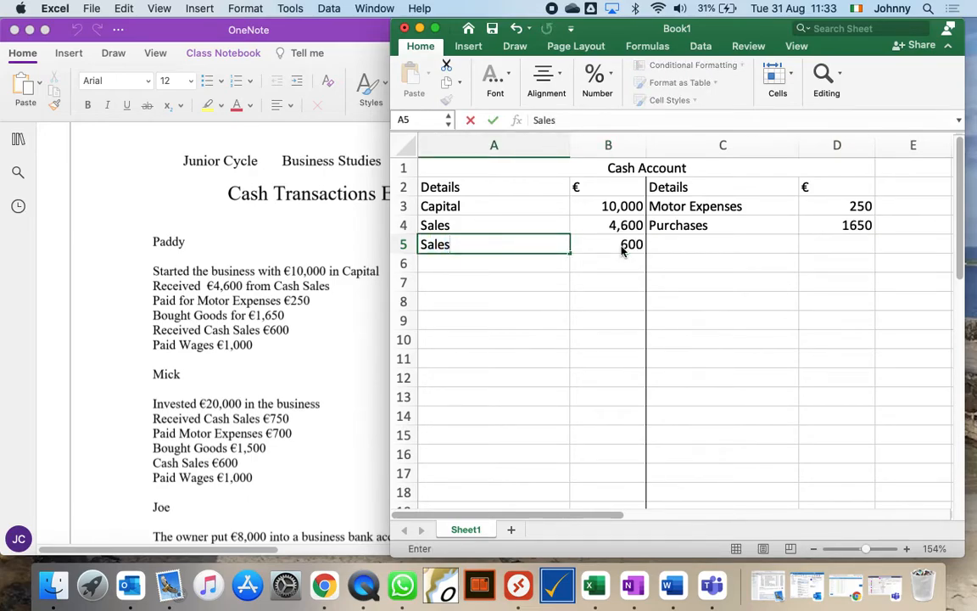
key("Return")
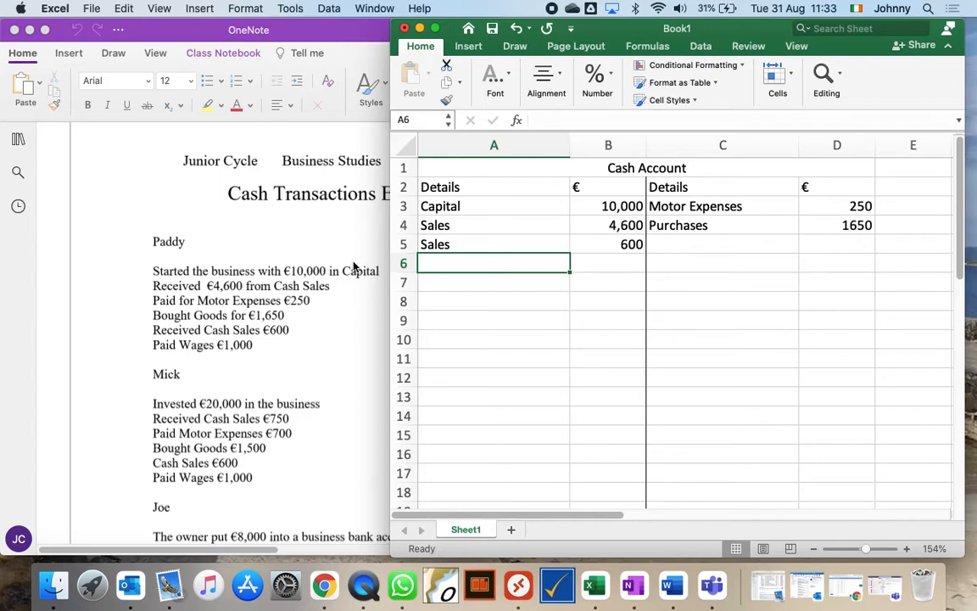
mouse_move(688, 245)
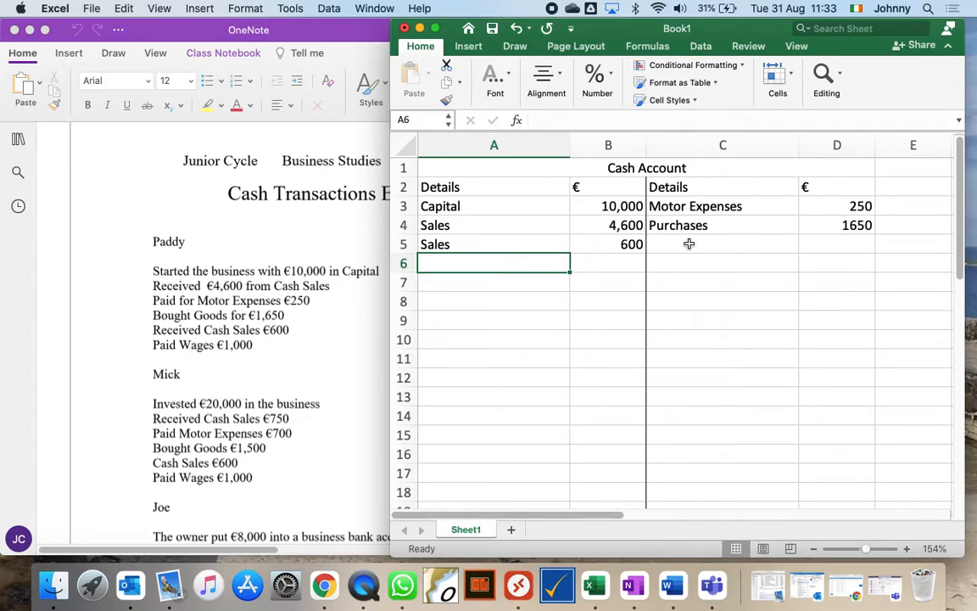
type("Wages")
left_click(836, 245)
type("1000")
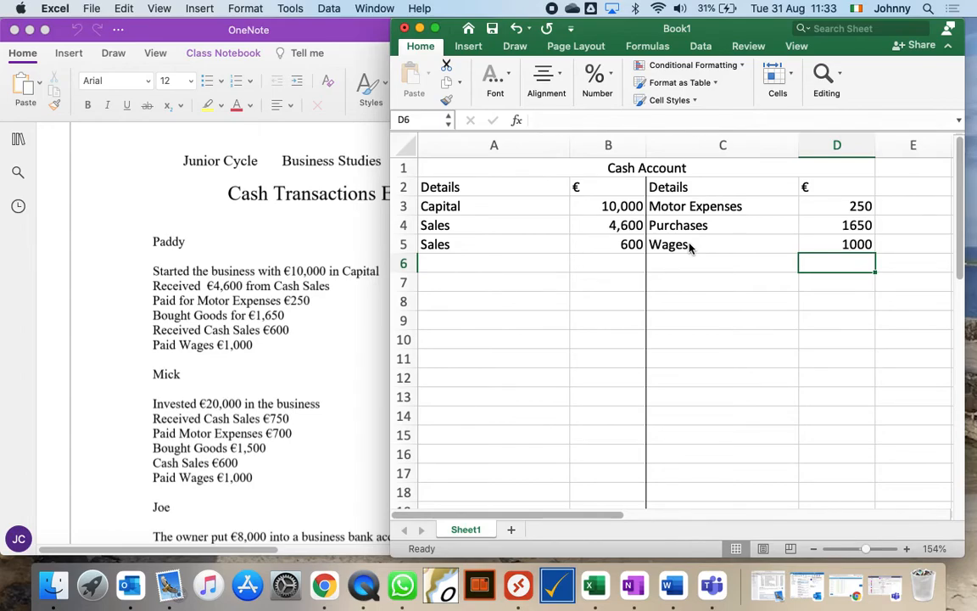
mouse_move(536, 7)
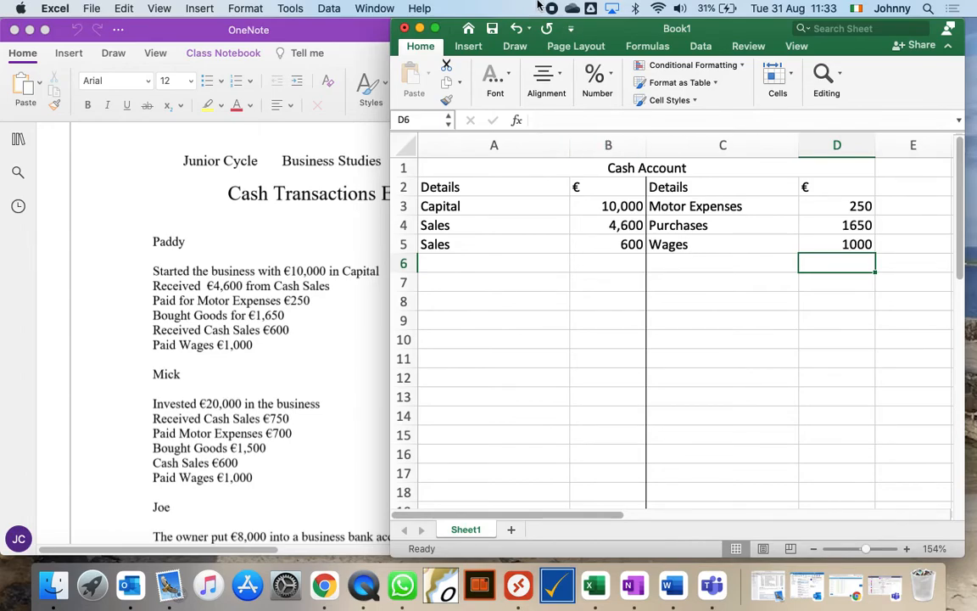